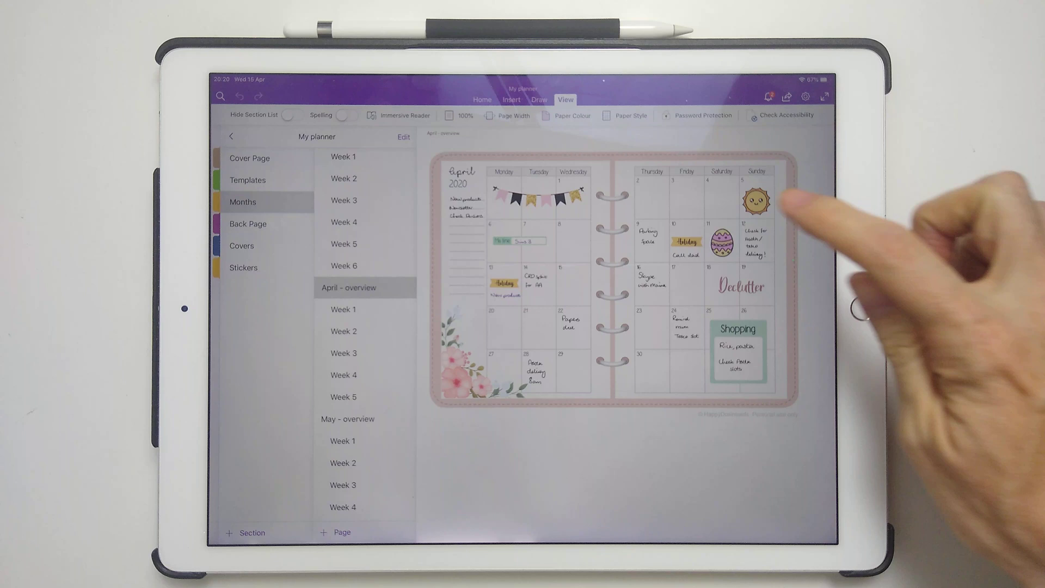
- Exit OneNote's April 2020 planner and show the iPad home screen of note-taking apps
left_click(760, 198)
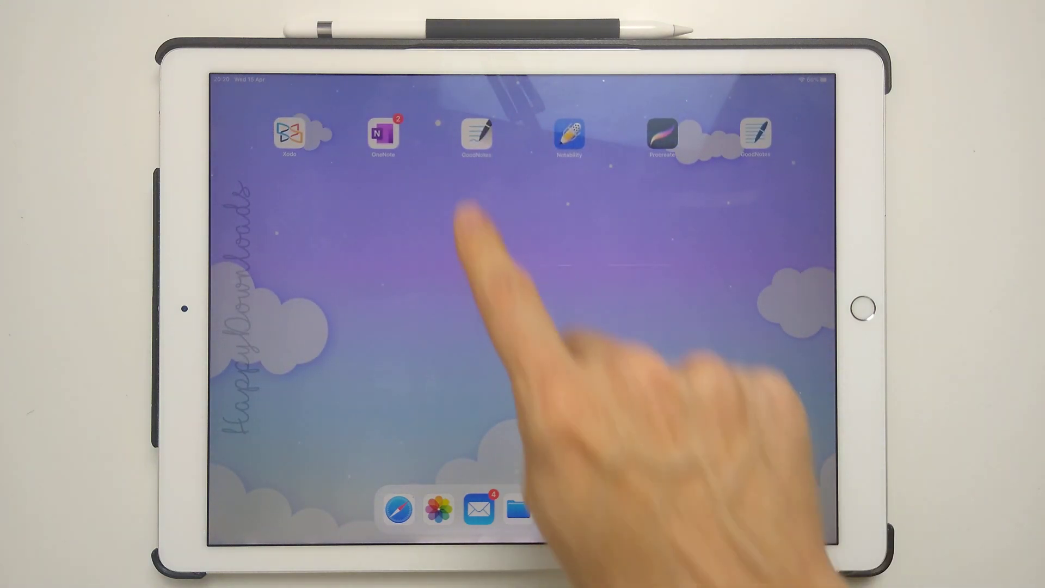
- Launch GoodNotes, check Use iCloud is enabled in Settings, and enter the 2020 planner shopping list
left_click(476, 138)
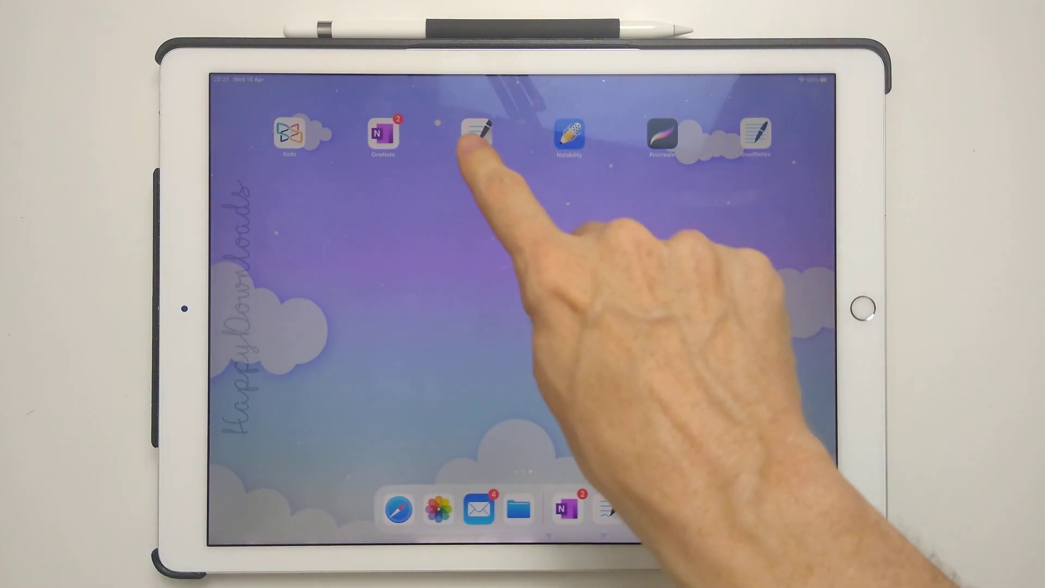
left_click(476, 135)
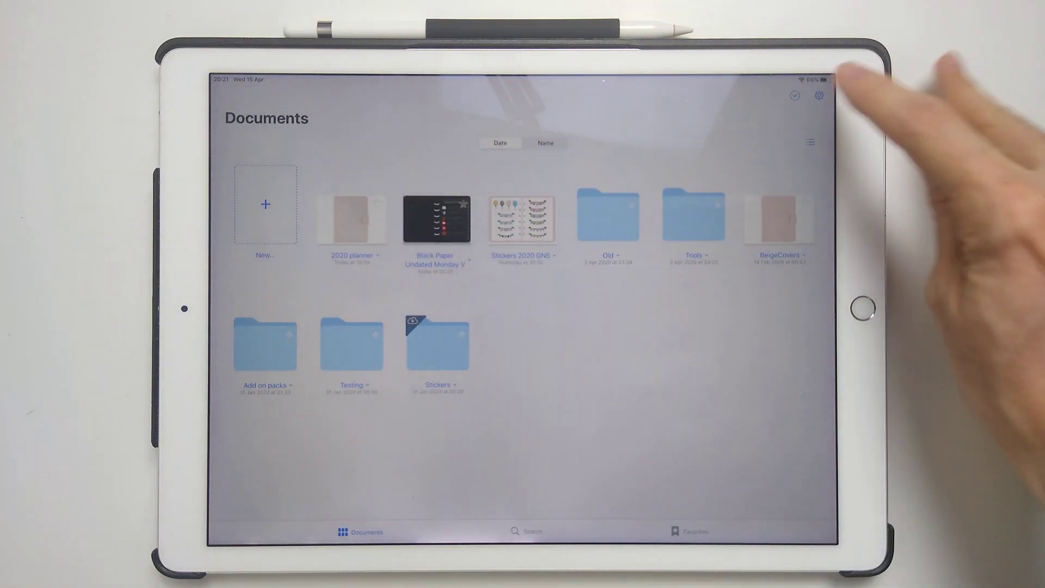
left_click(818, 96)
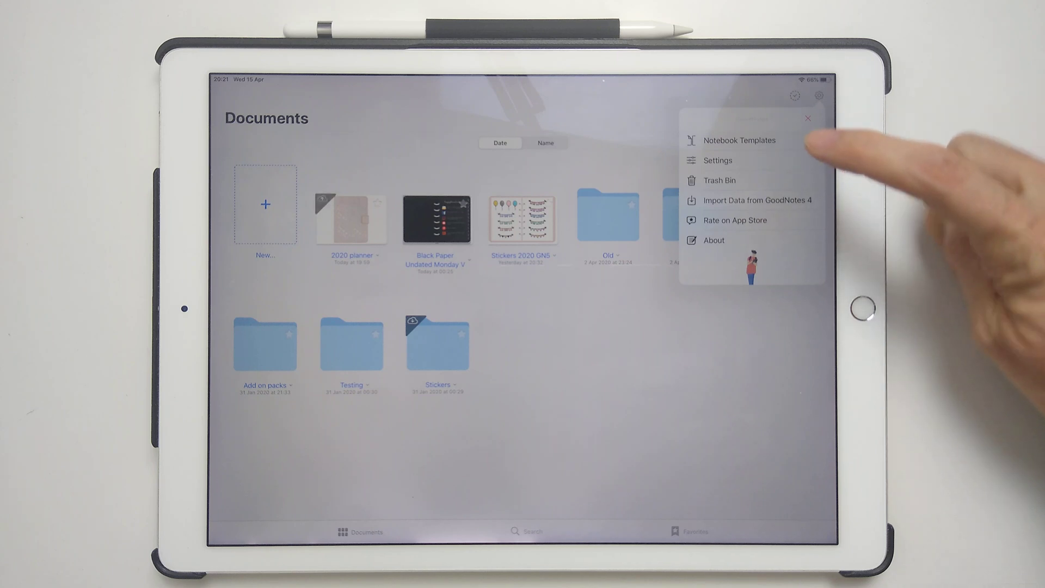
left_click(717, 160)
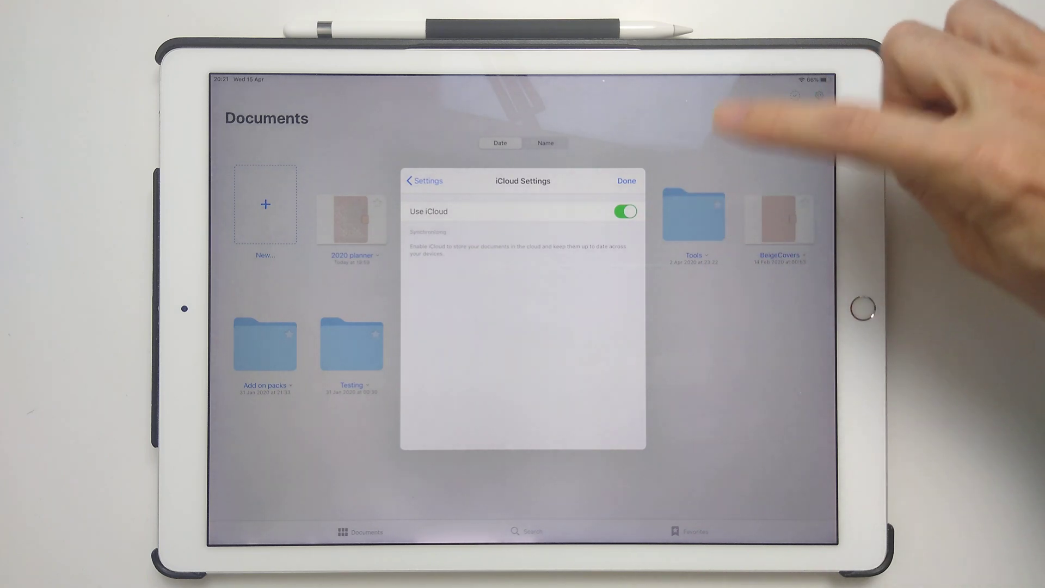
left_click(625, 180)
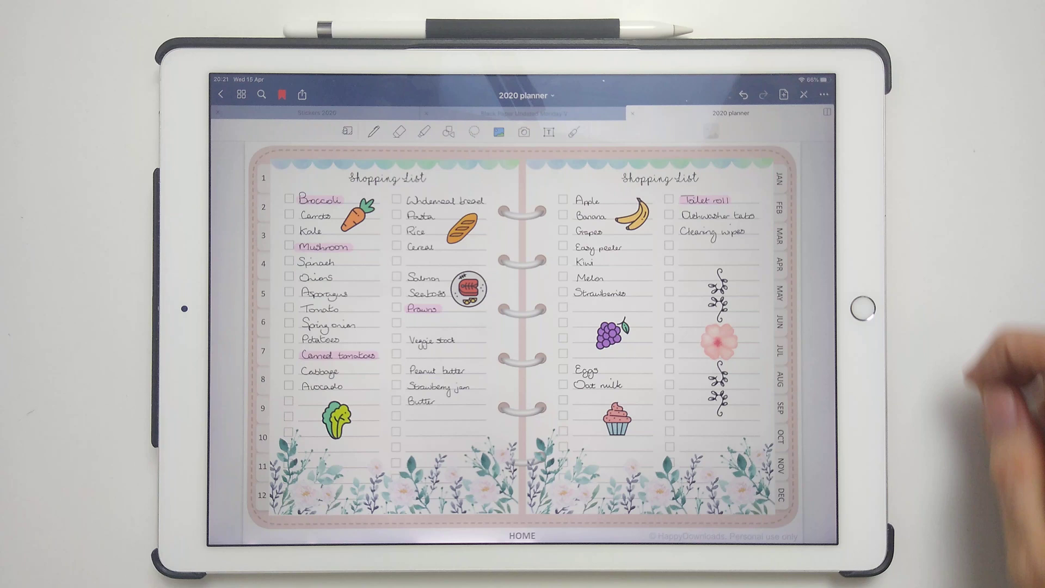
- Move the cupcake sticker from the right page to below Butter on the left page and deselect it
left_click(618, 418)
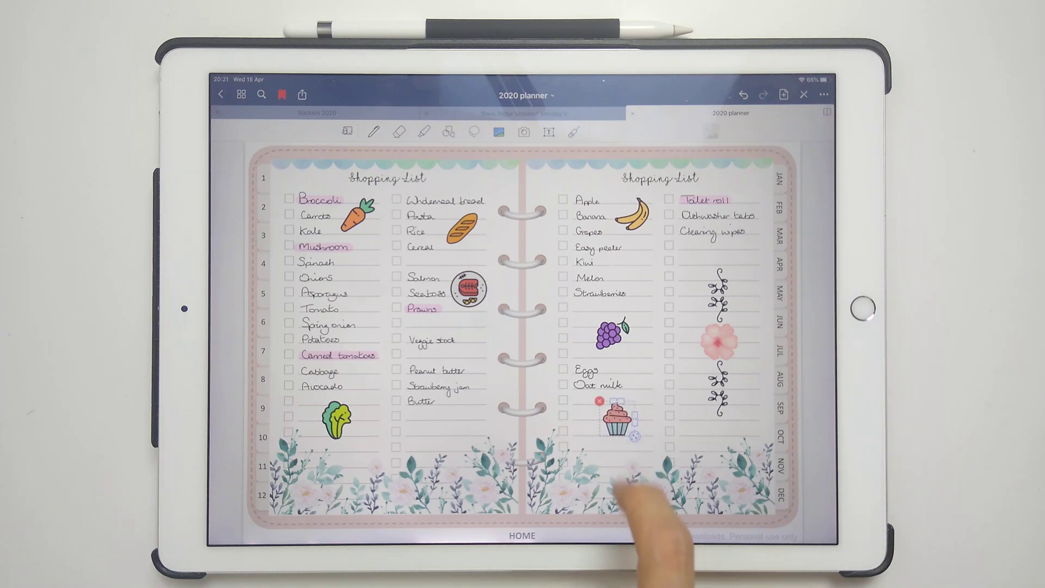
left_click_drag(610, 420, 443, 411)
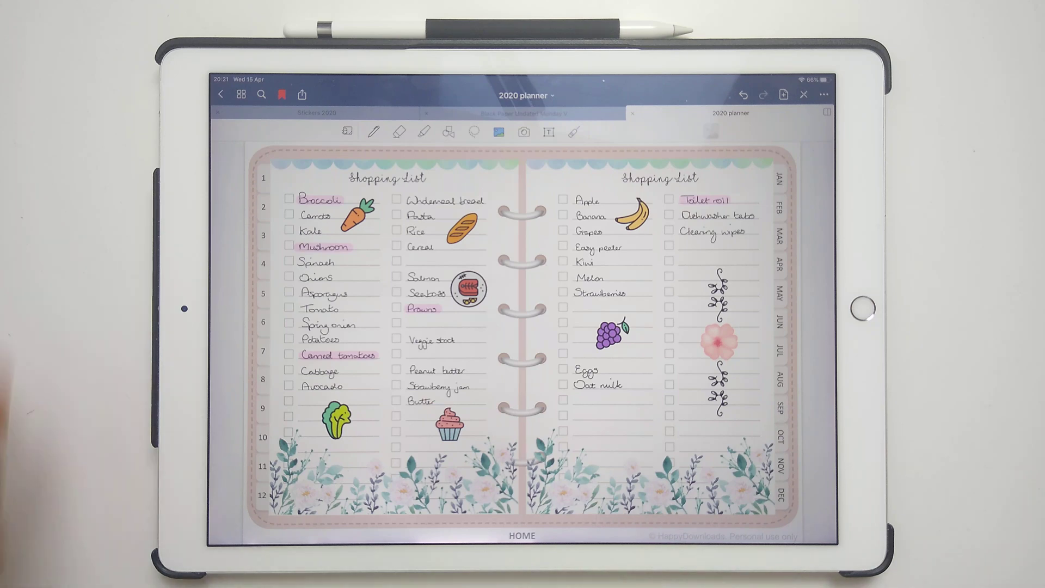
left_click(242, 94)
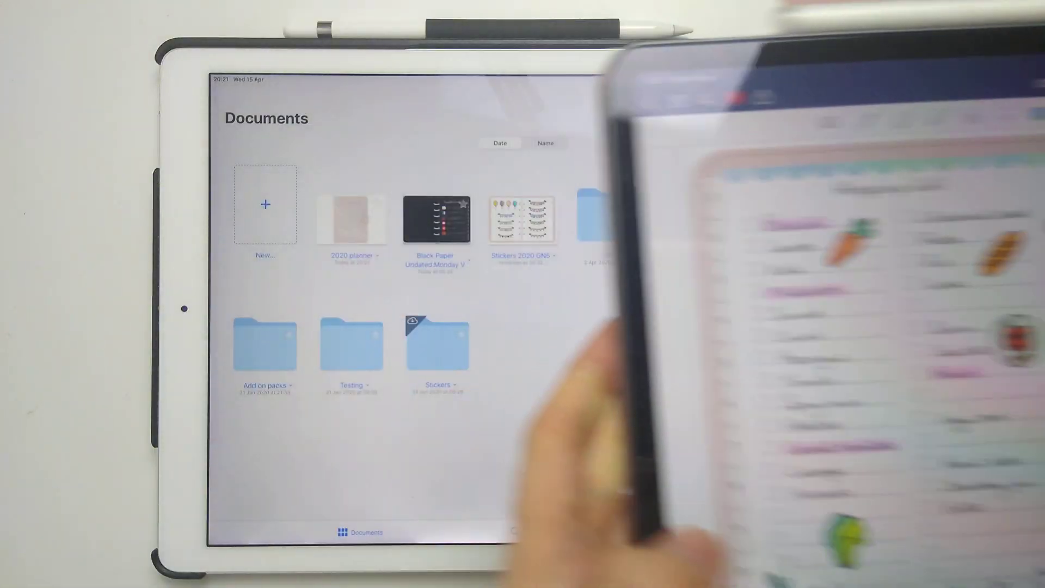
- Show the synced shopping list on the second iPad, then bring up the Notability stickers note
left_click(350, 220)
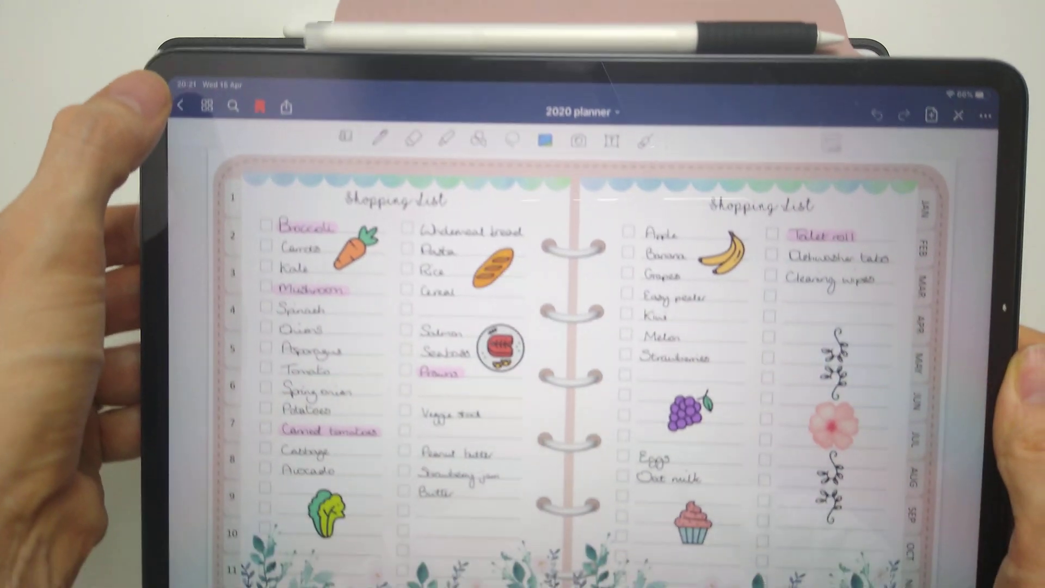
left_click(191, 107)
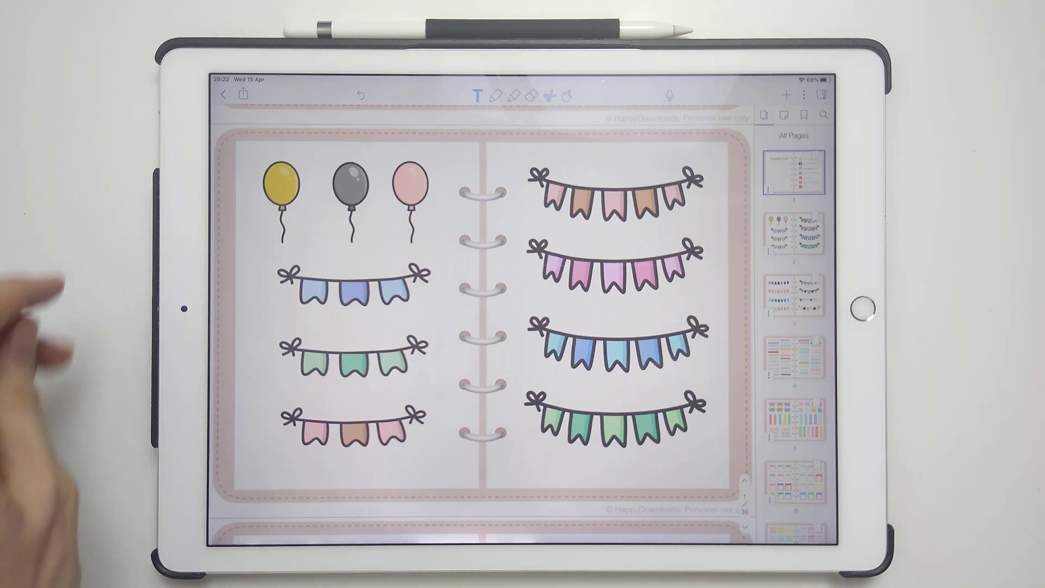
- Select the yellow balloon sticker on the stickers page to reposition it
left_click(280, 182)
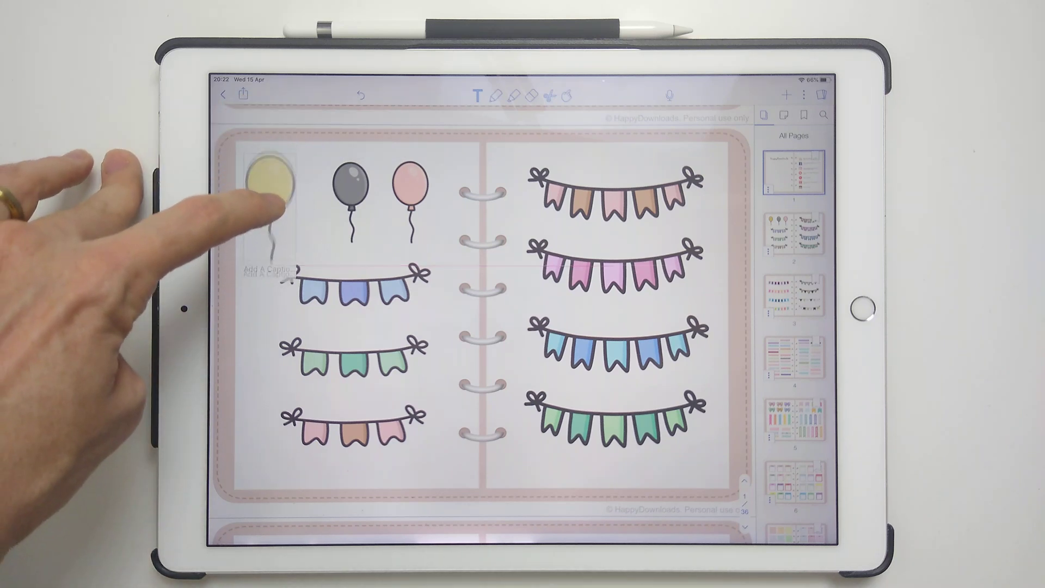
left_click(269, 186)
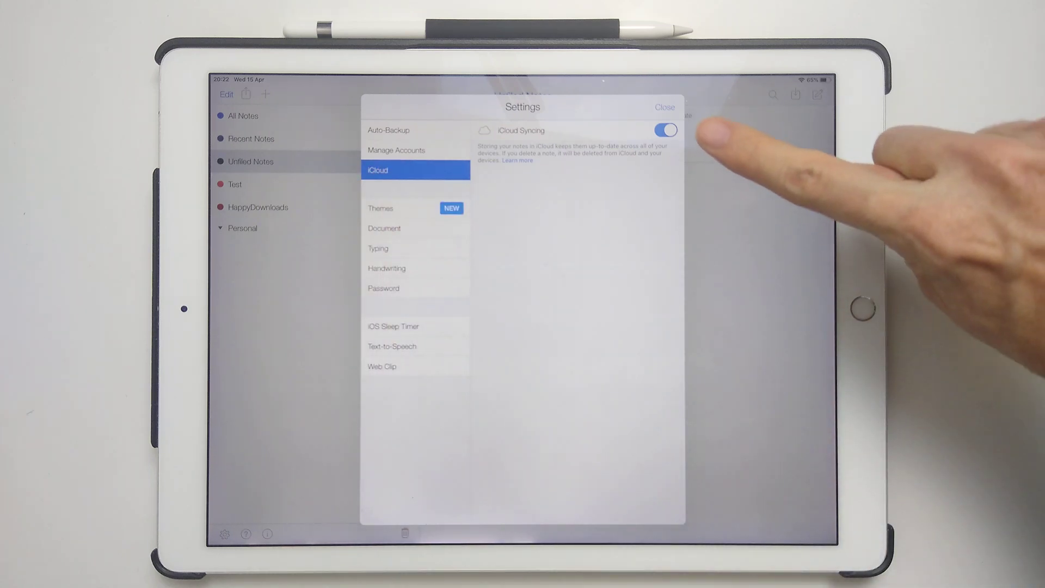
mouse_move(701, 113)
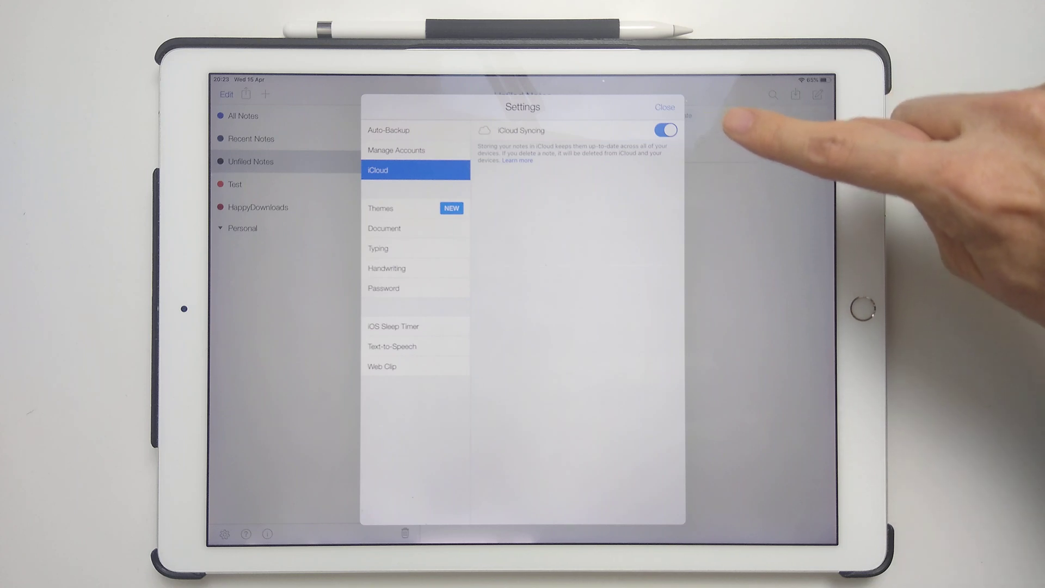
mouse_move(694, 147)
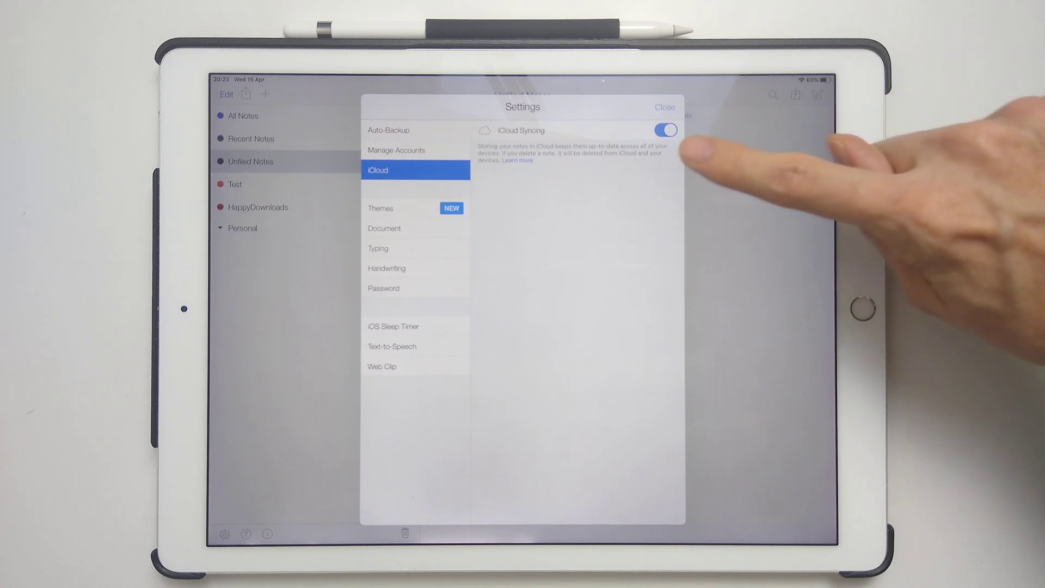
mouse_move(700, 132)
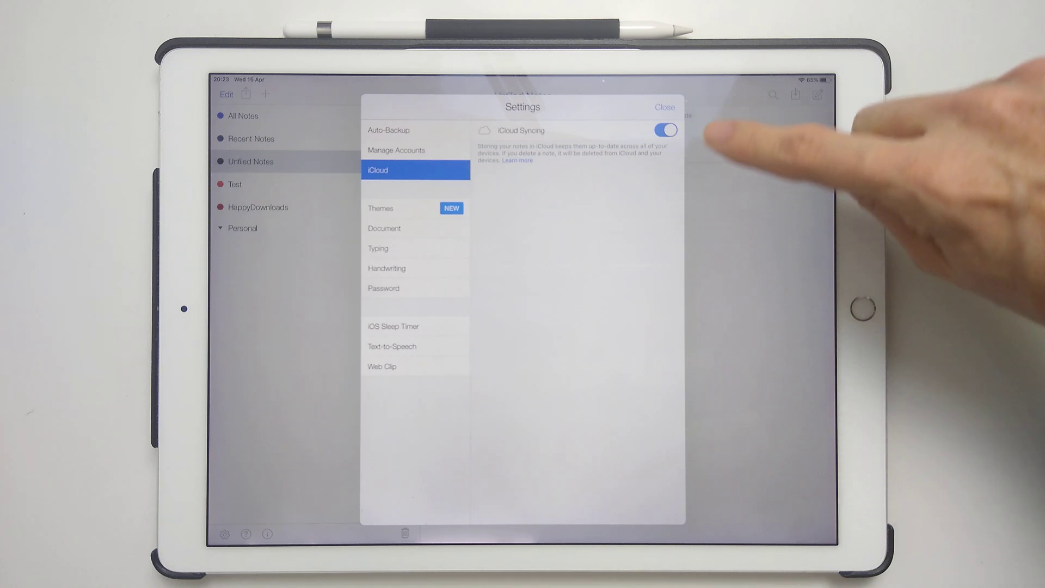
- Close Notability's iCloud settings and return to the notes list with Stickers 2020
left_click(664, 108)
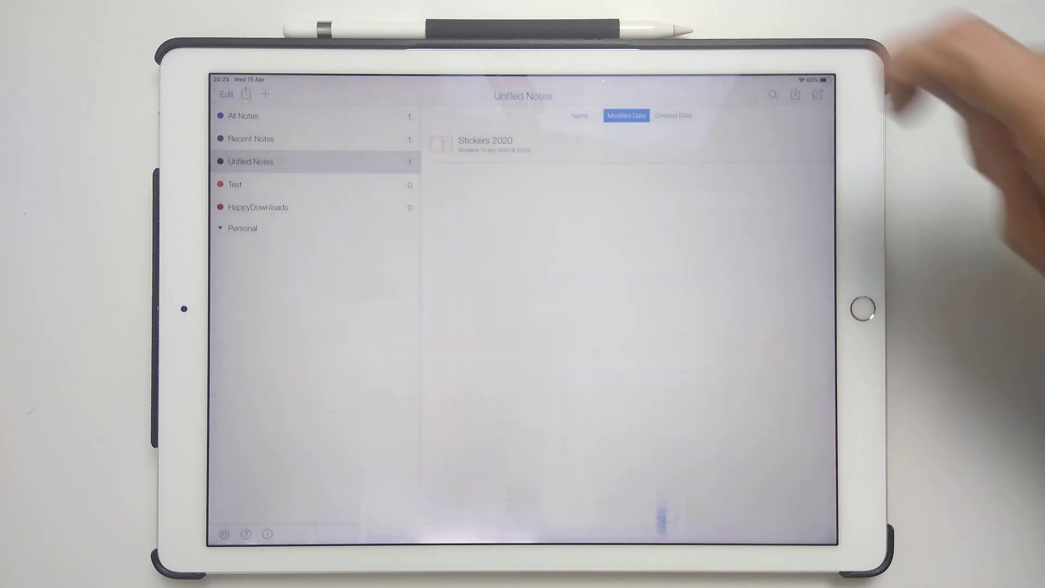